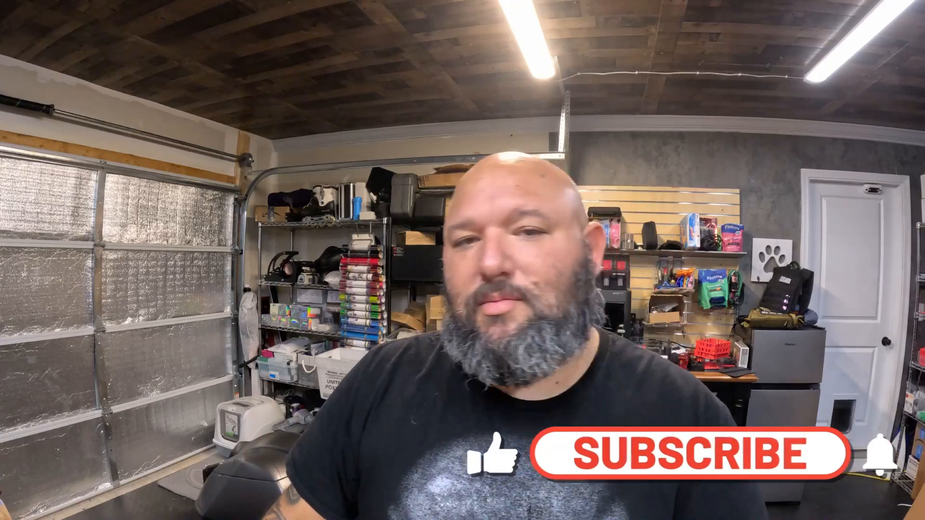
pyautogui.click(693, 453)
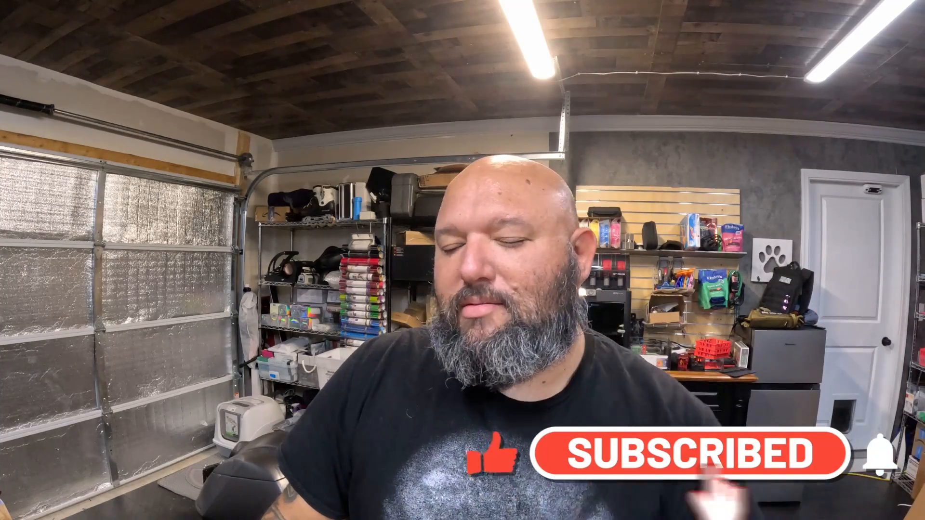